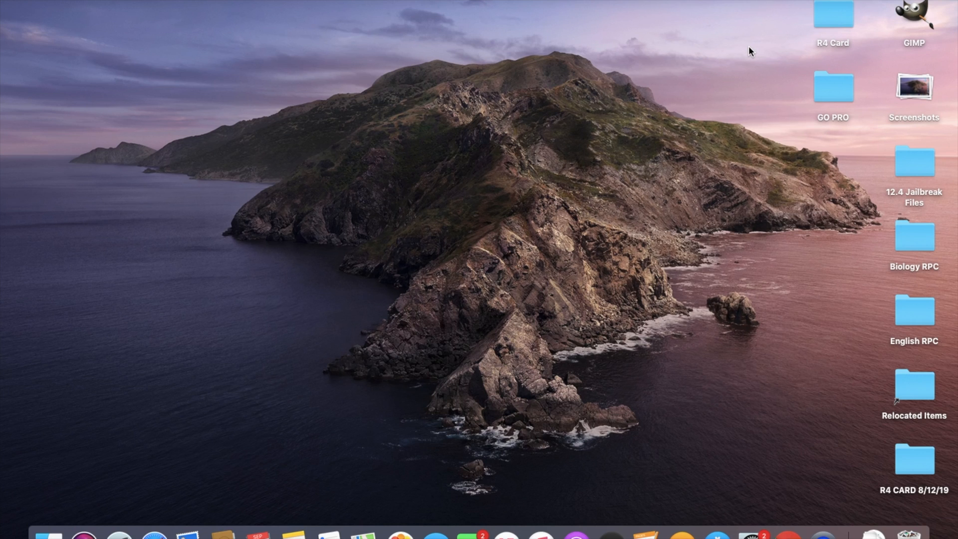
pyautogui.moveTo(540, 536)
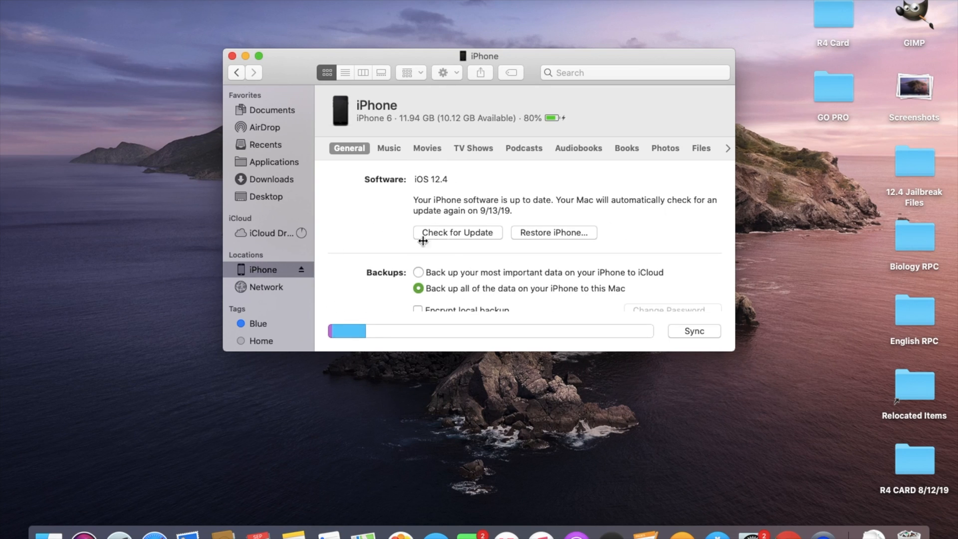
pyautogui.moveTo(450, 241)
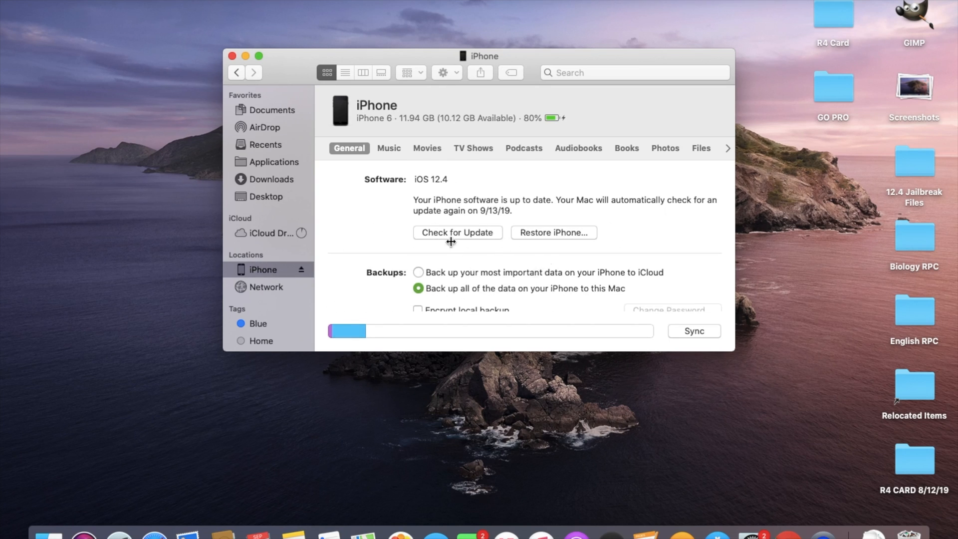
pyautogui.moveTo(557, 251)
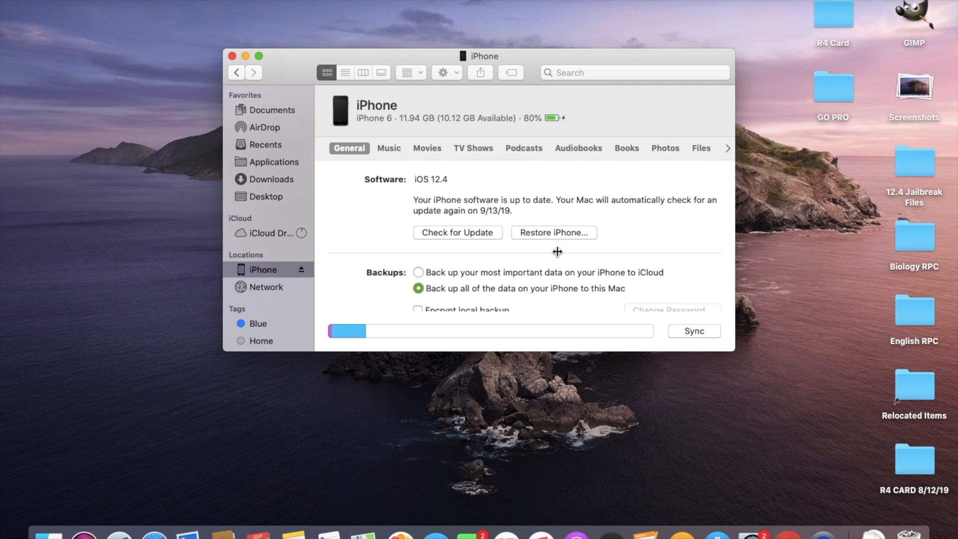
pyautogui.moveTo(607, 225)
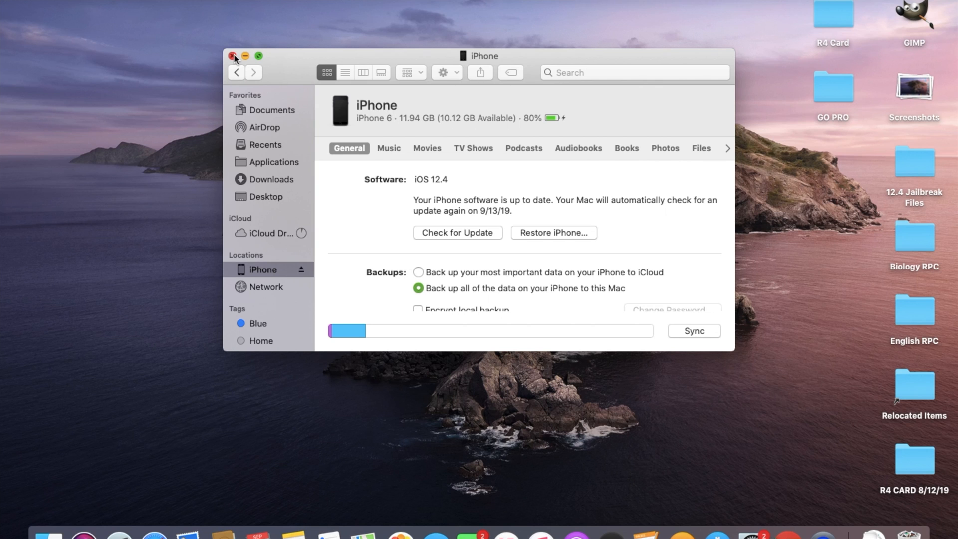
# Close the iPhone summary window and open the '12.4 Jailbreak Files' folder from the desktop
pyautogui.click(231, 56)
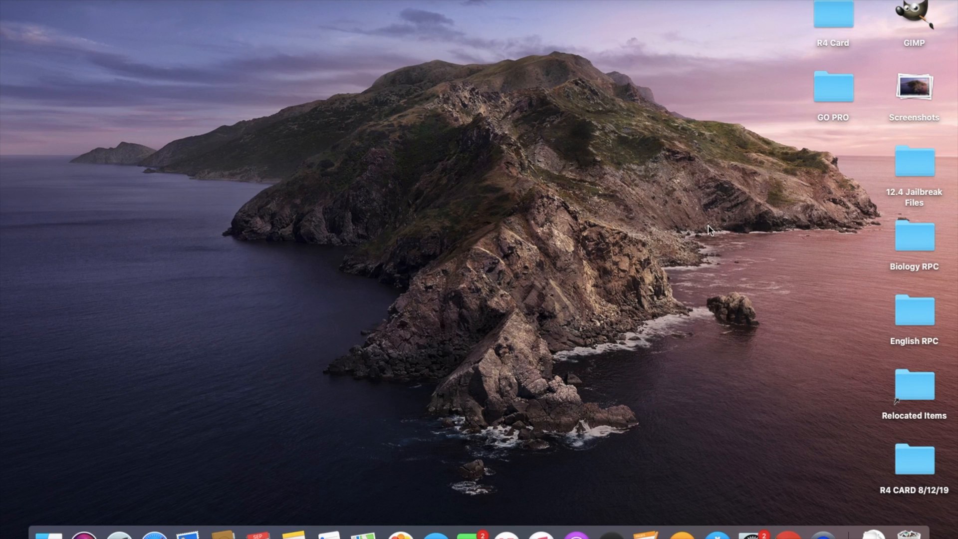
pyautogui.click(915, 161)
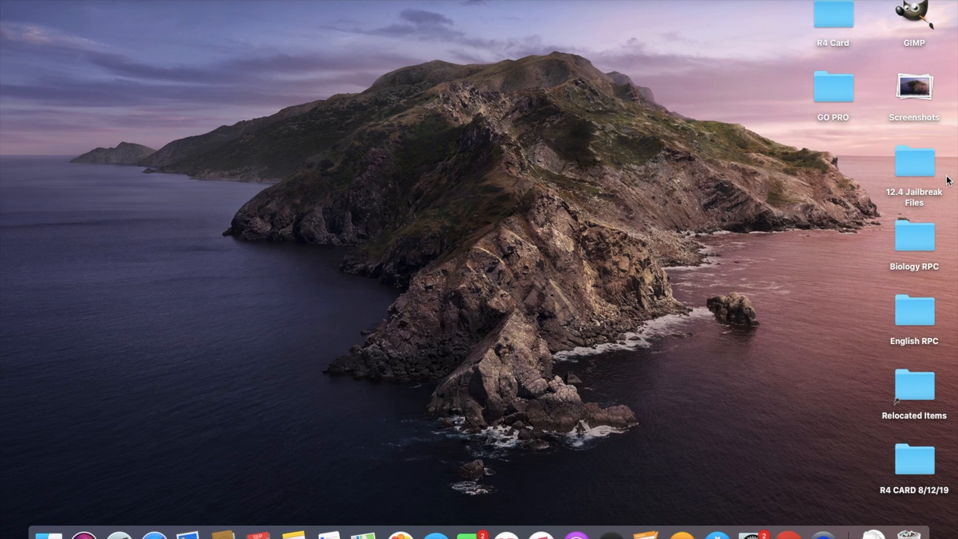
pyautogui.moveTo(925, 166)
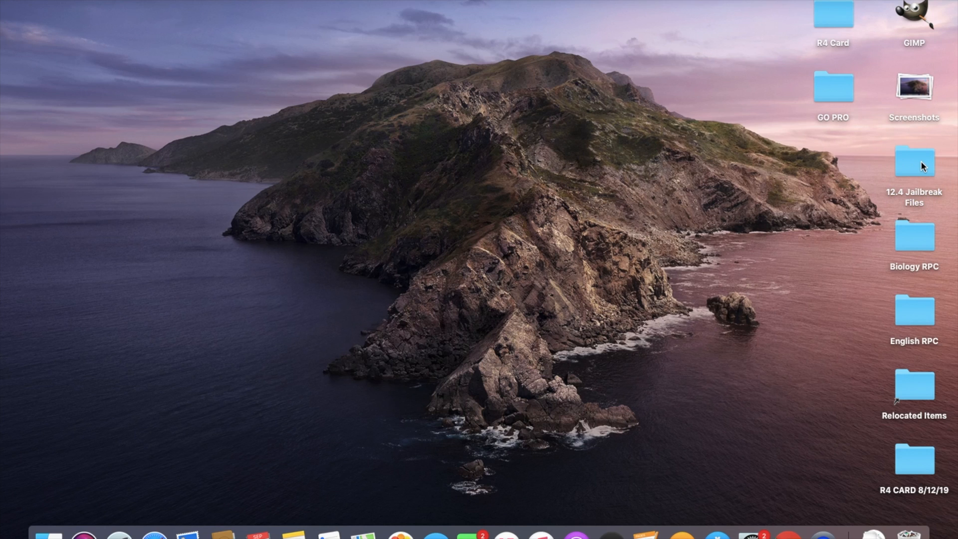
pyautogui.click(914, 162)
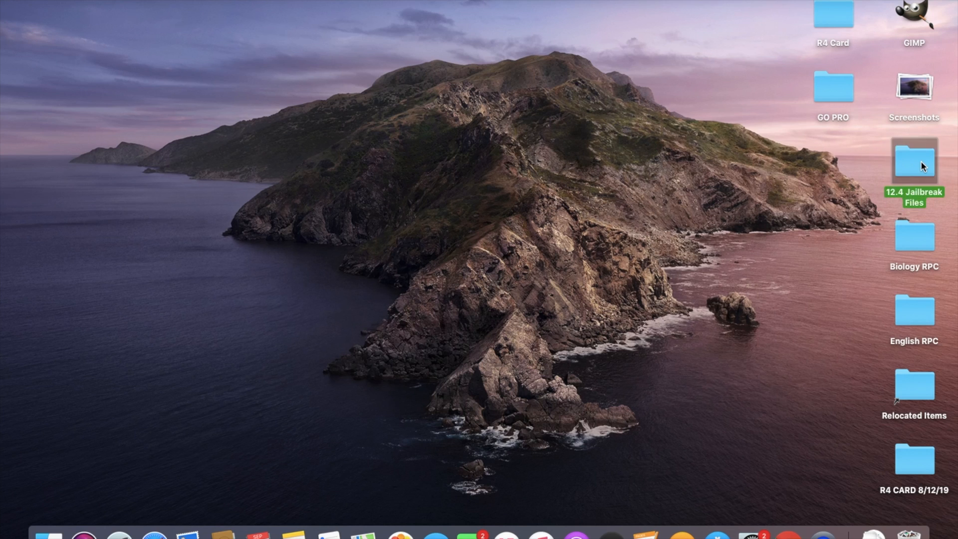
pyautogui.doubleClick(914, 162)
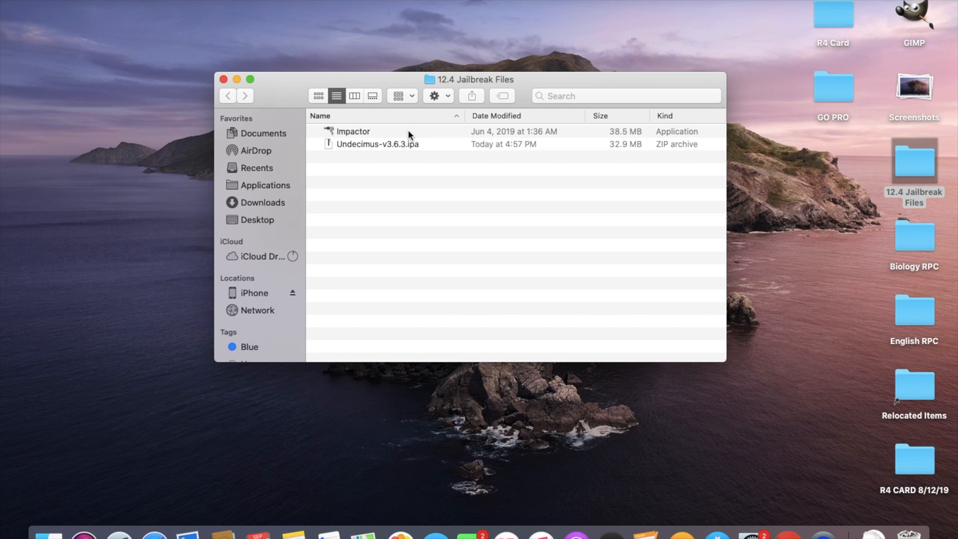
pyautogui.moveTo(371, 158)
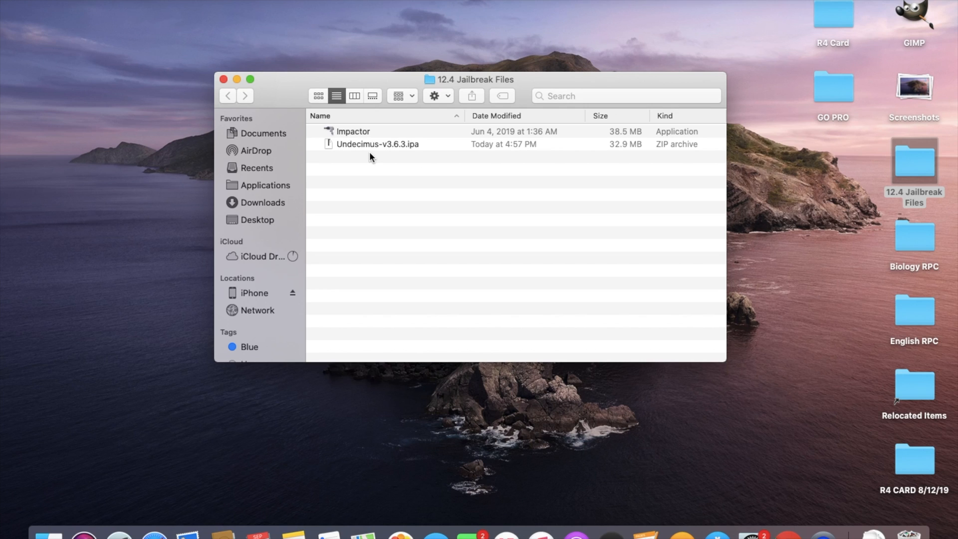
pyautogui.moveTo(434, 161)
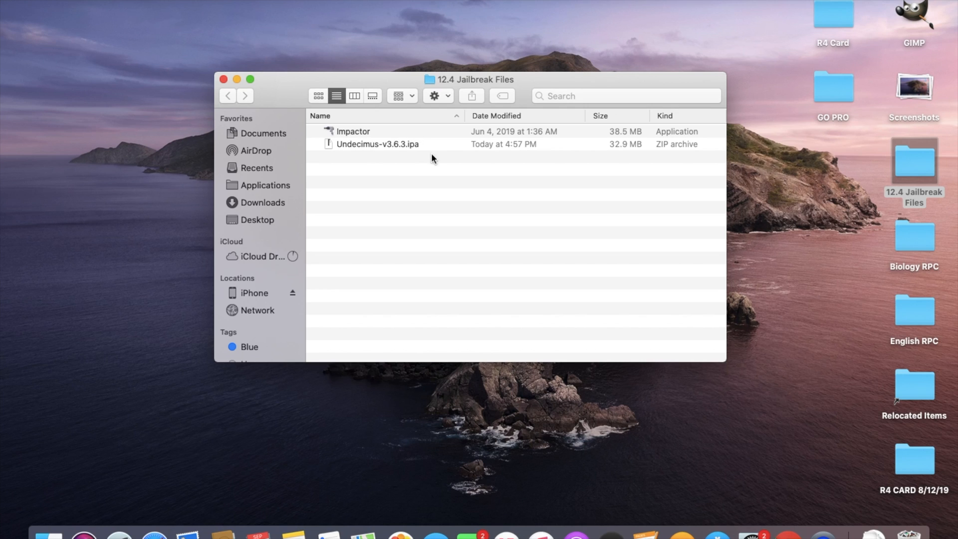
pyautogui.moveTo(390, 136)
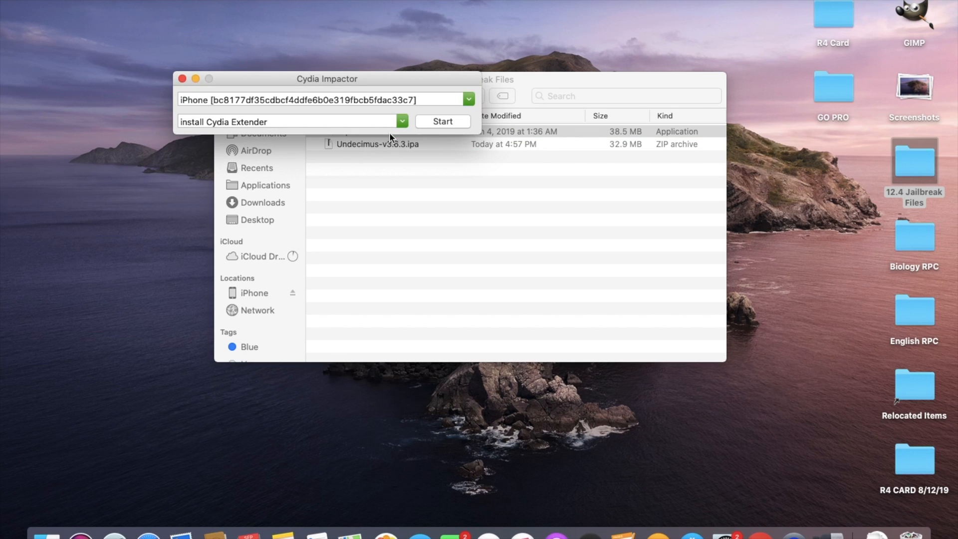
# Drop Undecimus-v3.6.3.ipa onto Cydia Impactor so it prompts for an Apple ID
pyautogui.moveTo(327, 78); pyautogui.dragTo(180, 79)
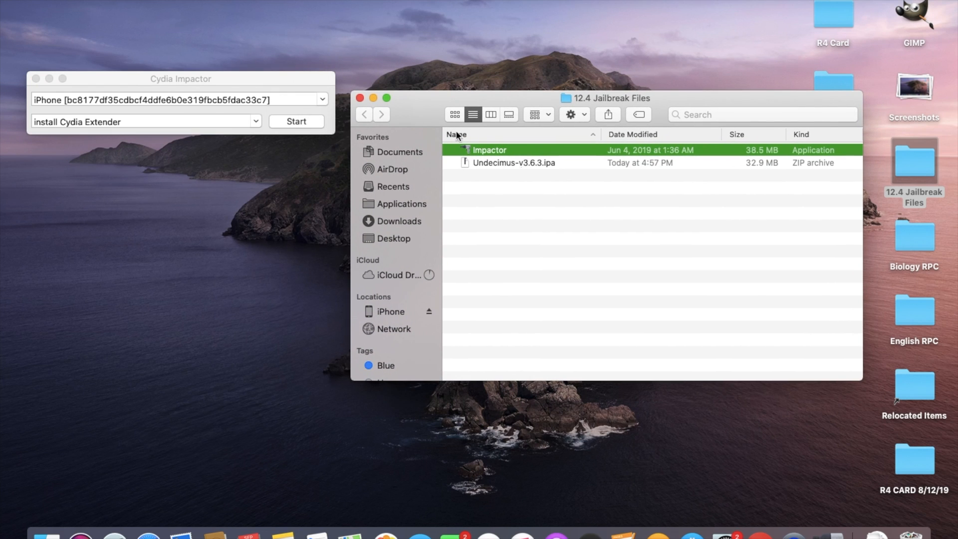
pyautogui.moveTo(74, 107)
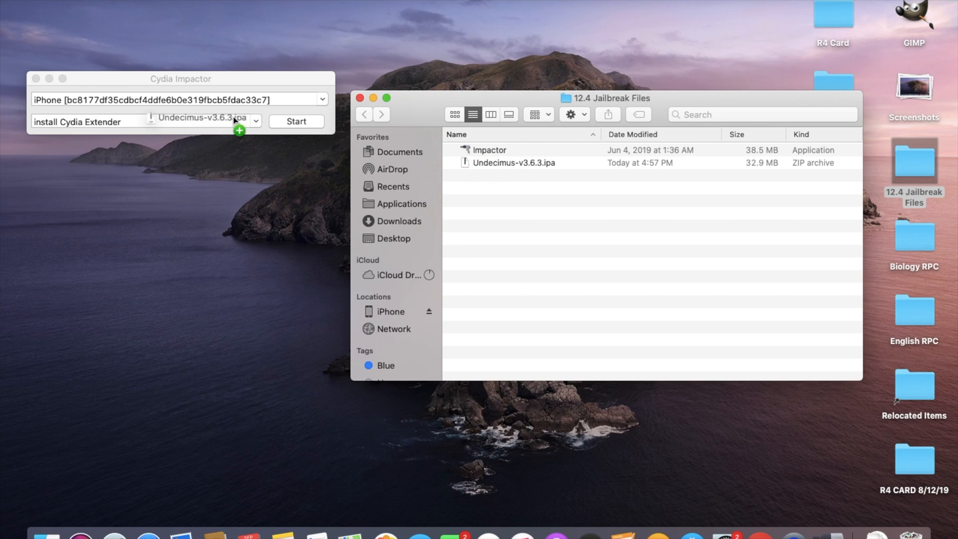
pyautogui.click(296, 120)
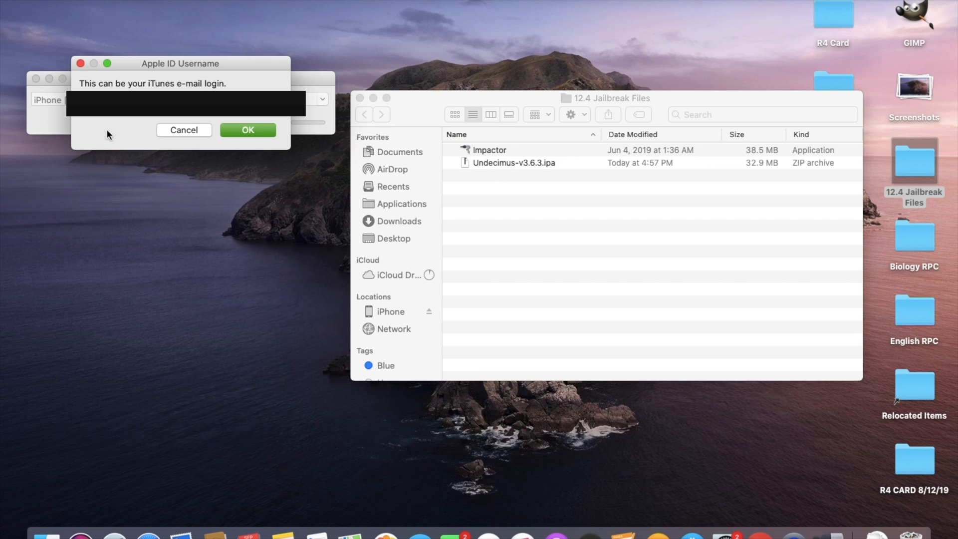
# Confirm the Apple ID username and then the password so unc0ver gets signed and installed
pyautogui.click(247, 131)
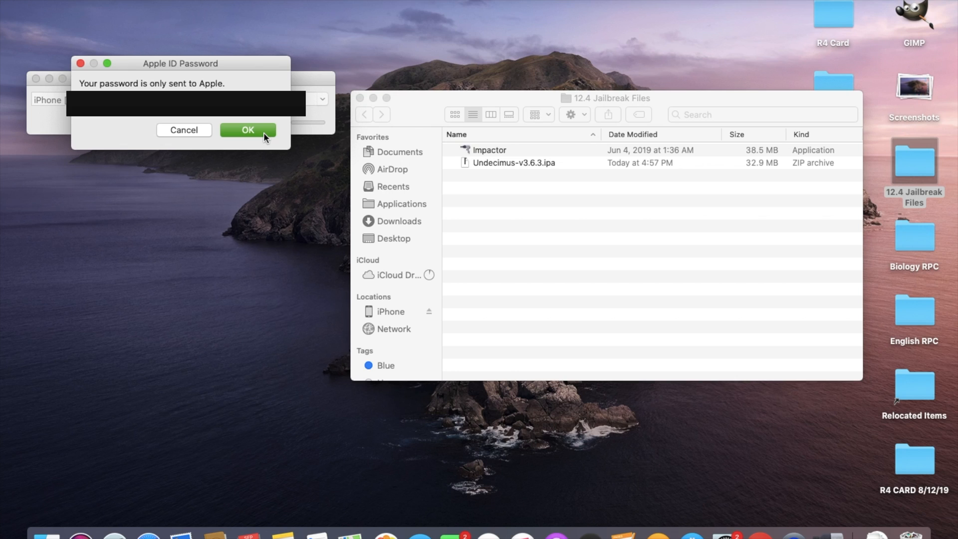
pyautogui.click(247, 130)
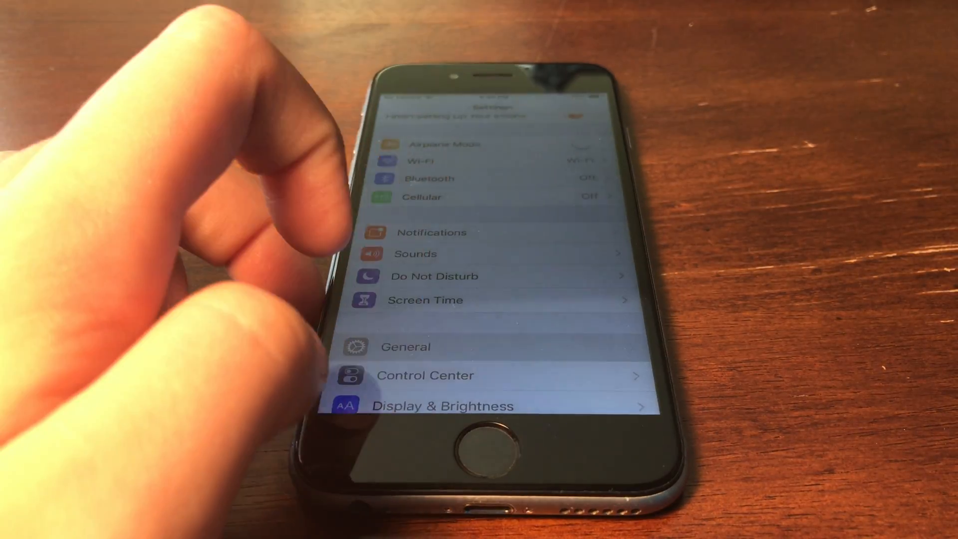
# Go to General and then Profiles & Device Management in iOS Settings
pyautogui.click(405, 346)
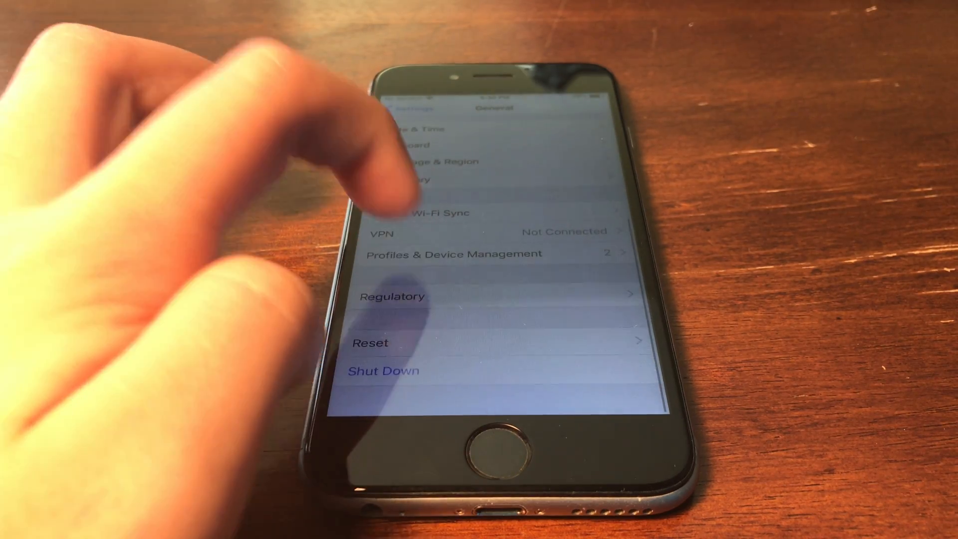
pyautogui.click(454, 254)
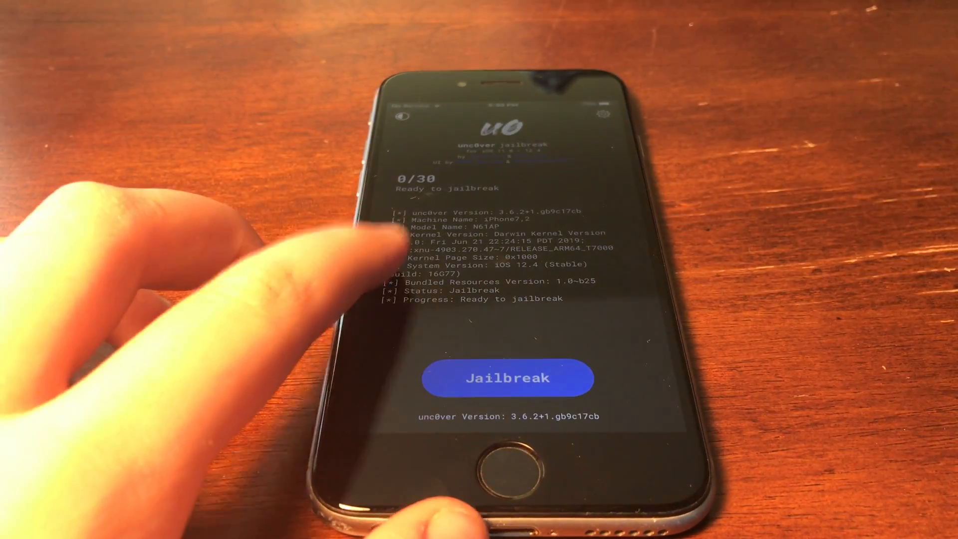
# Start the unc0ver jailbreak and let the iPhone restart
pyautogui.click(505, 378)
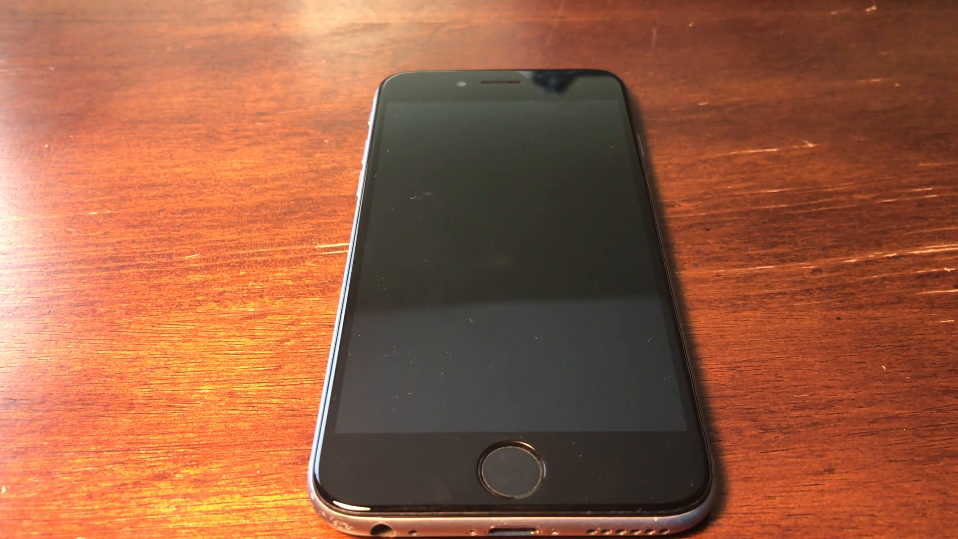
# Wake the restarted iPhone with the Home button and unlock it
pyautogui.click(501, 461)
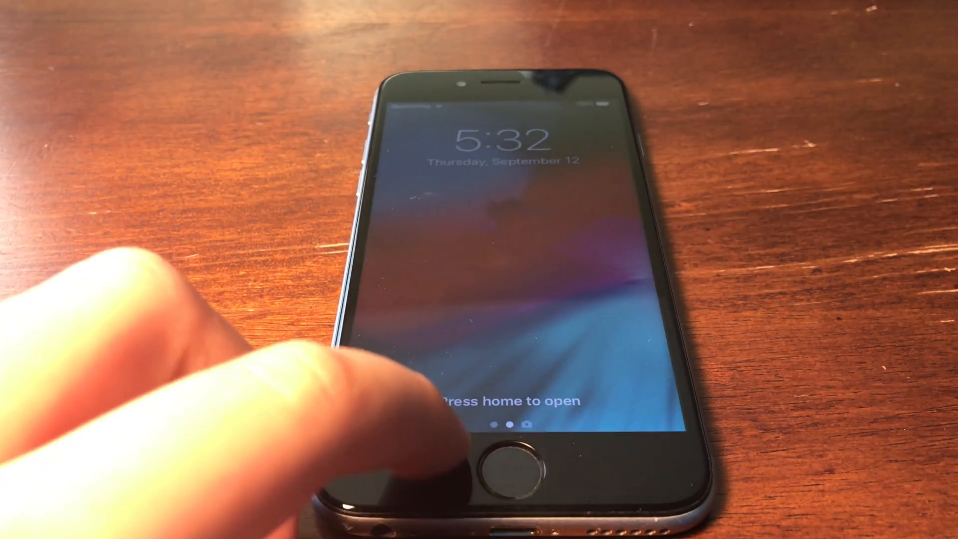
pyautogui.click(513, 464)
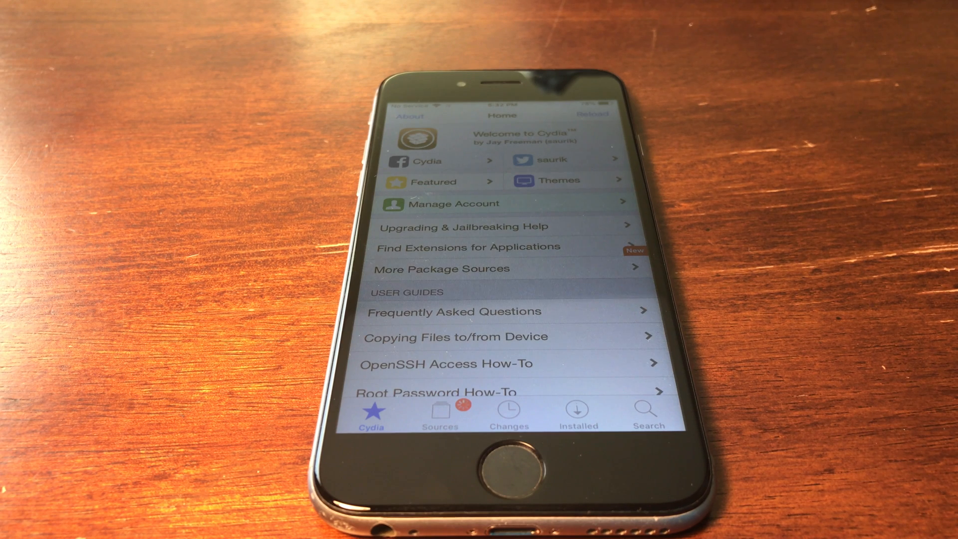
# Reload the package data from Cydia's Home tab
pyautogui.click(591, 115)
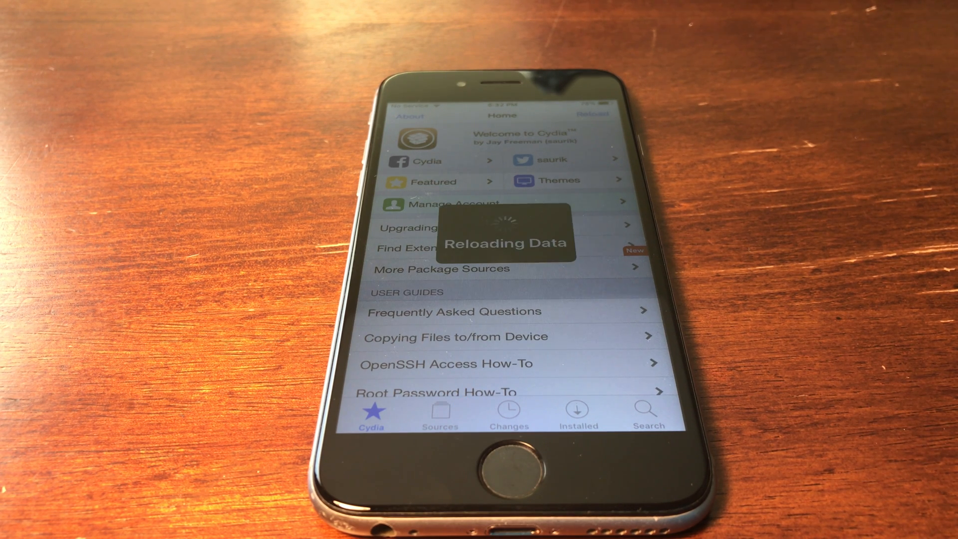